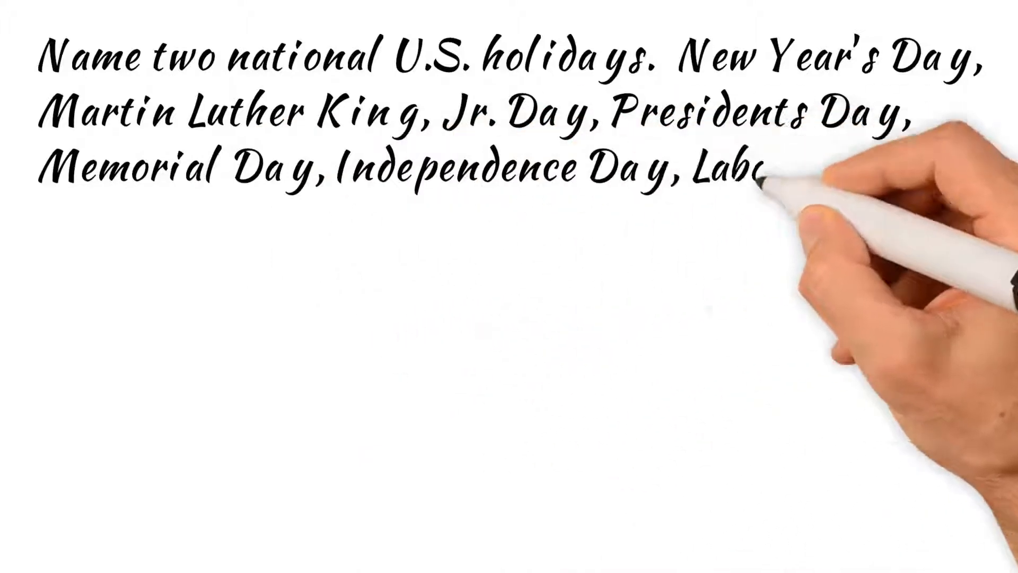
pyautogui.write('Labor Day, Columbus Day, Veterans')
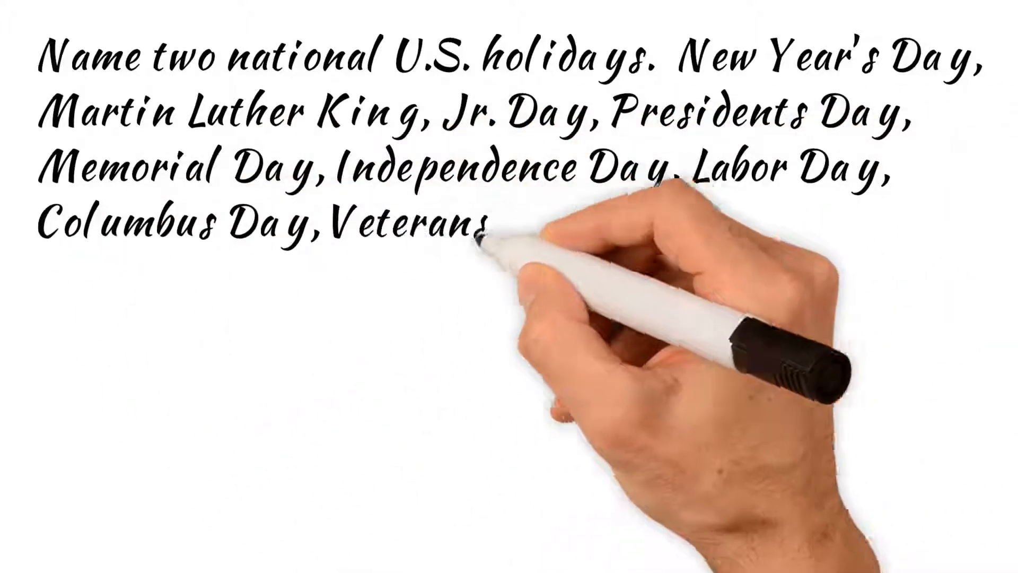